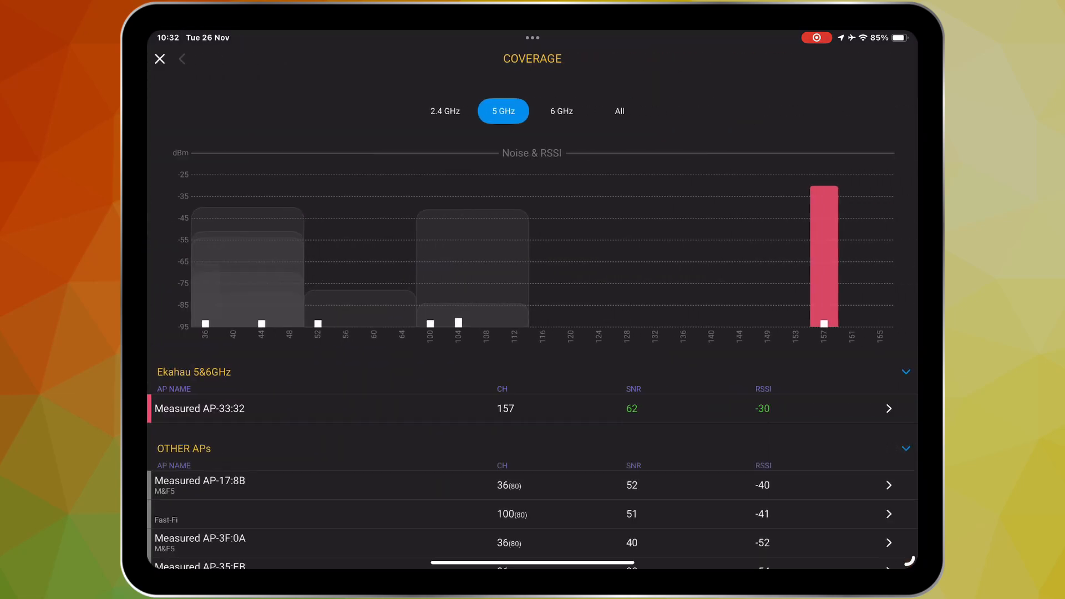
Check 6 GHz coverage, then view channel utilization details and scroll through them.
left_click(560, 111)
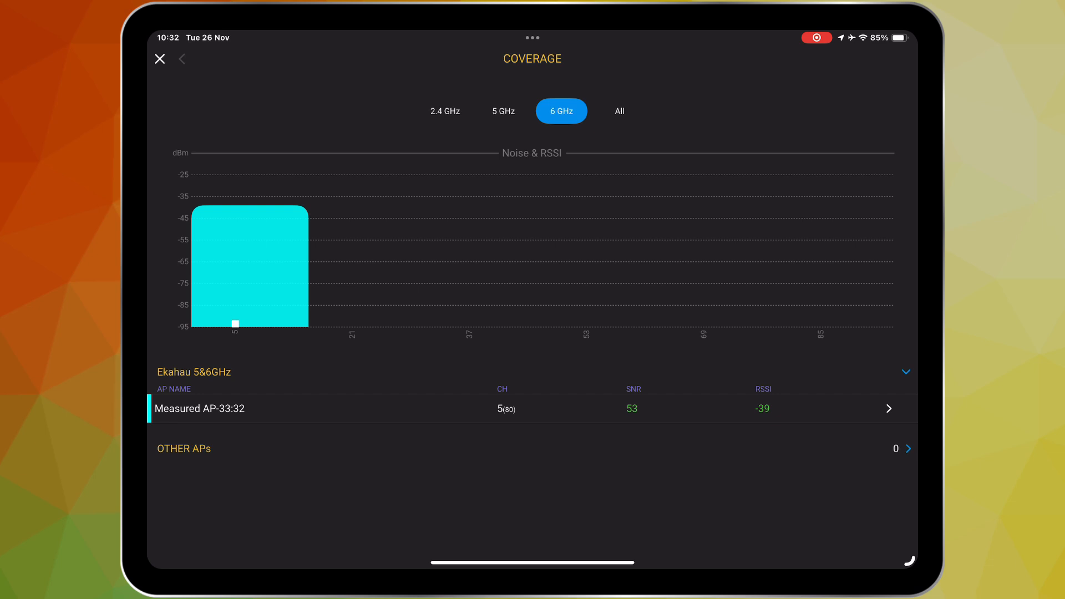
left_click(160, 58)
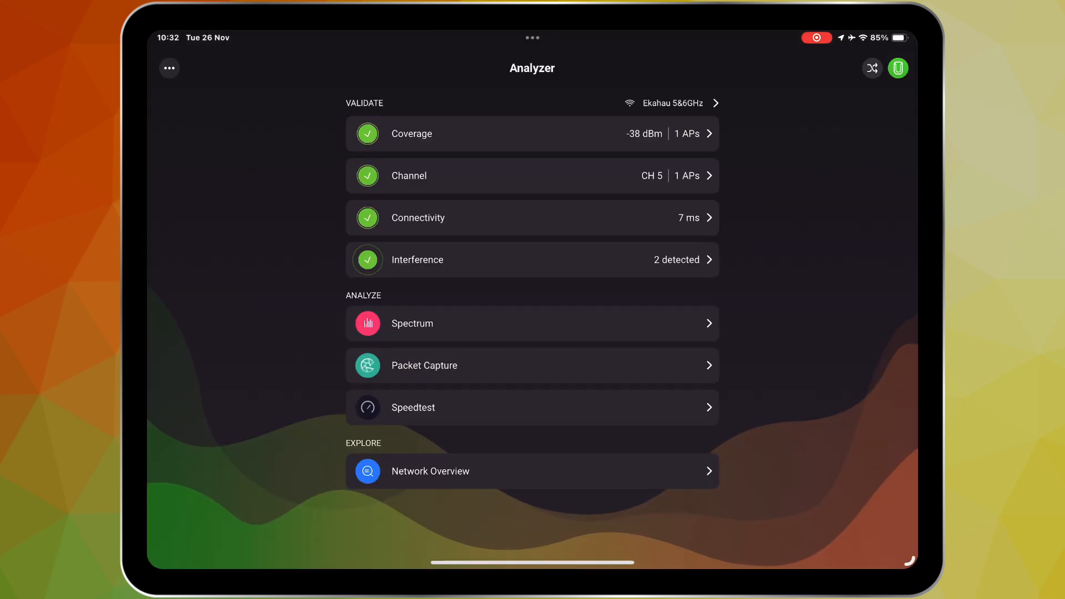
left_click(532, 175)
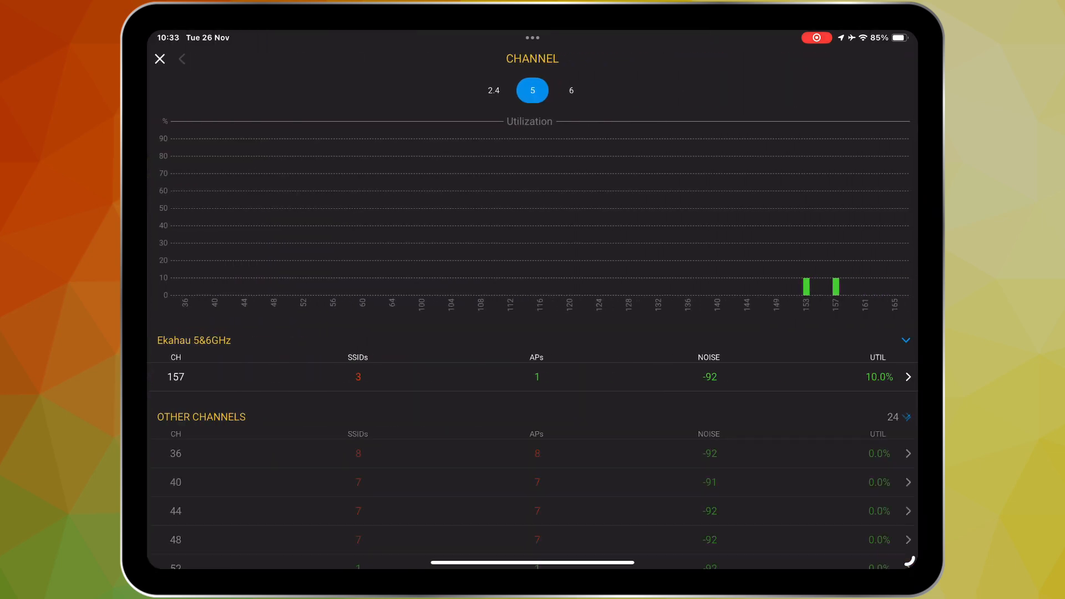
scroll("down", 3)
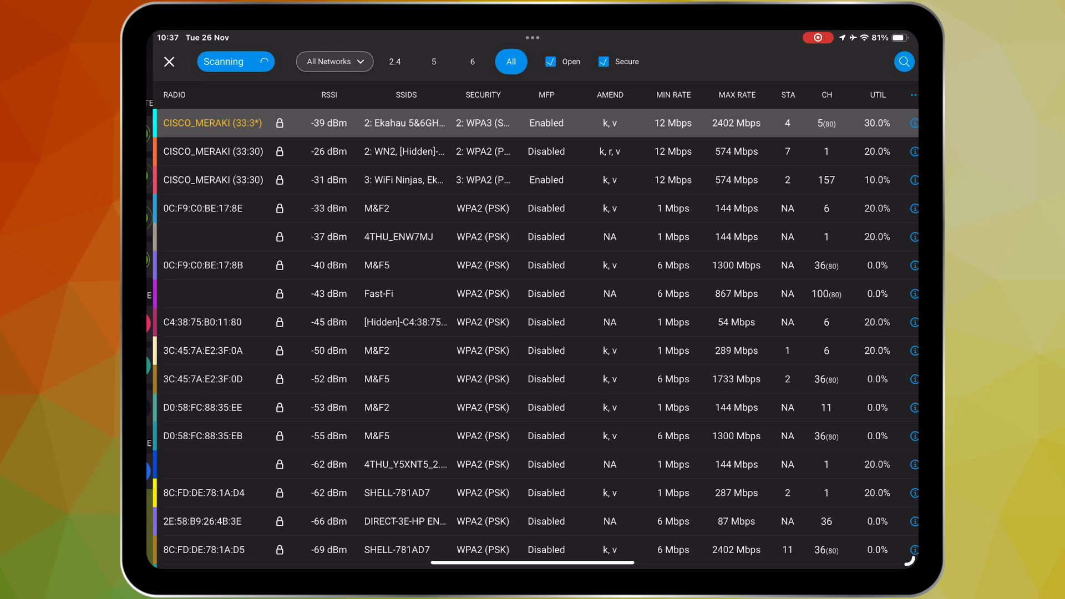
Filter radios to 2.4 GHz and inspect the CISCO_MERAKI (33:30) radio's details.
left_click(393, 62)
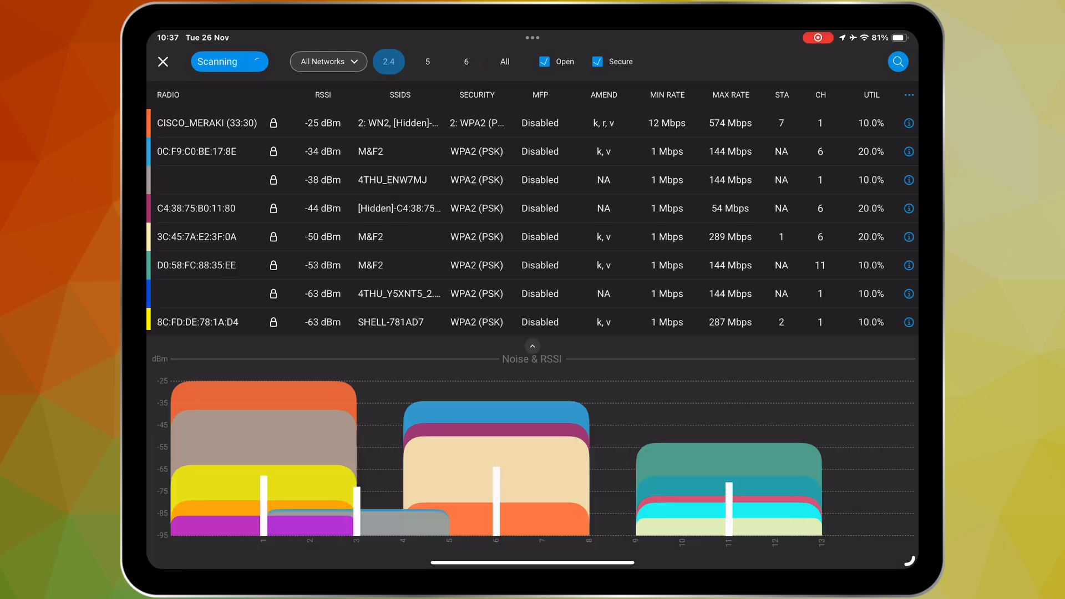
left_click(427, 61)
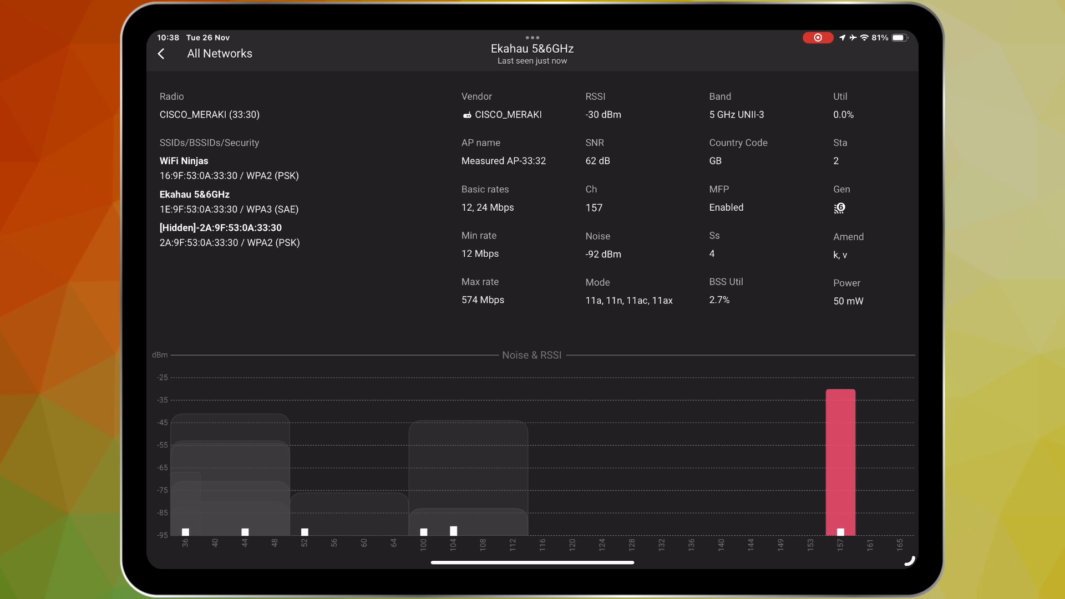
left_click_drag(557, 136, 655, 139)
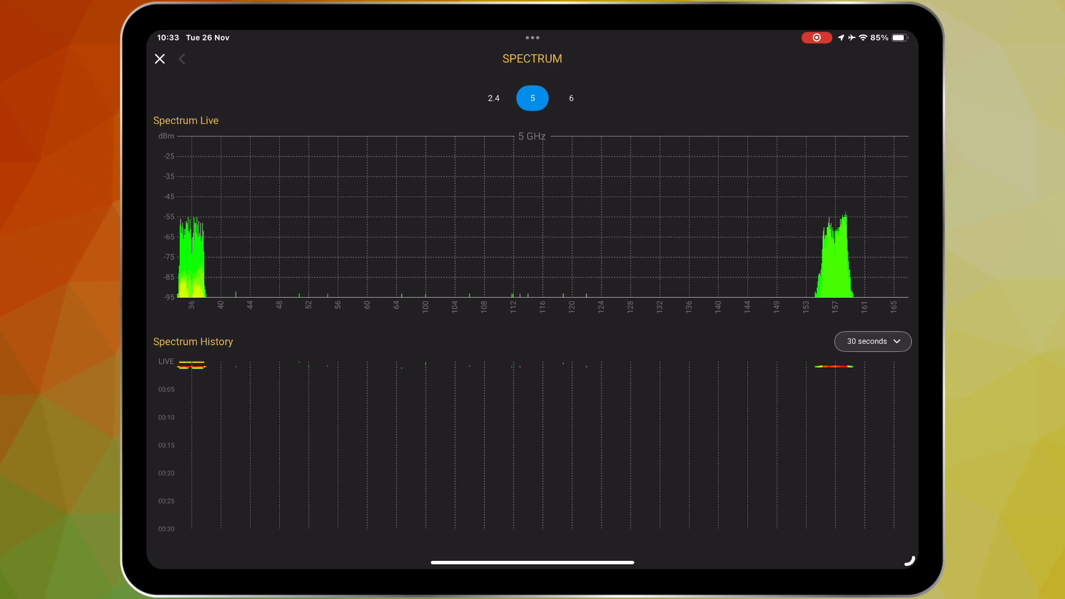
Shorten spectrum history to 5 seconds and view the 6 GHz spectrum.
left_click(871, 341)
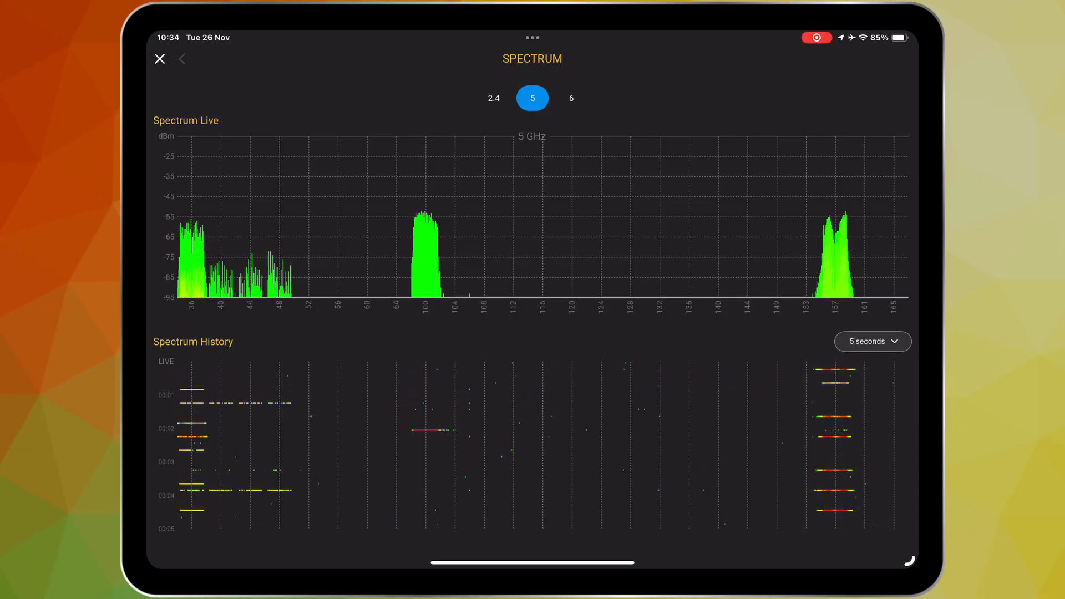
left_click(570, 98)
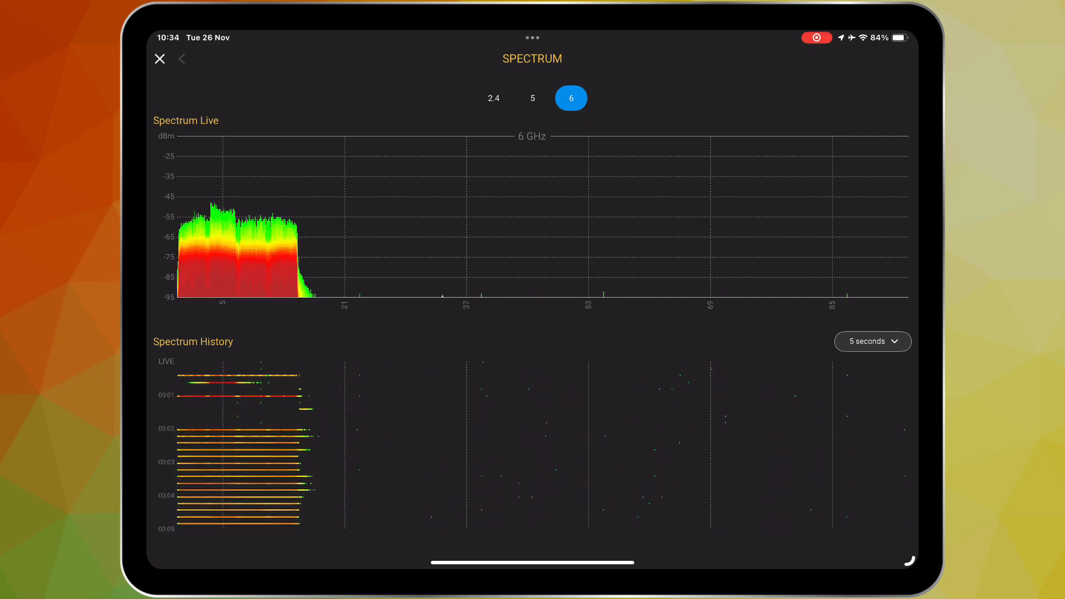
left_click(494, 97)
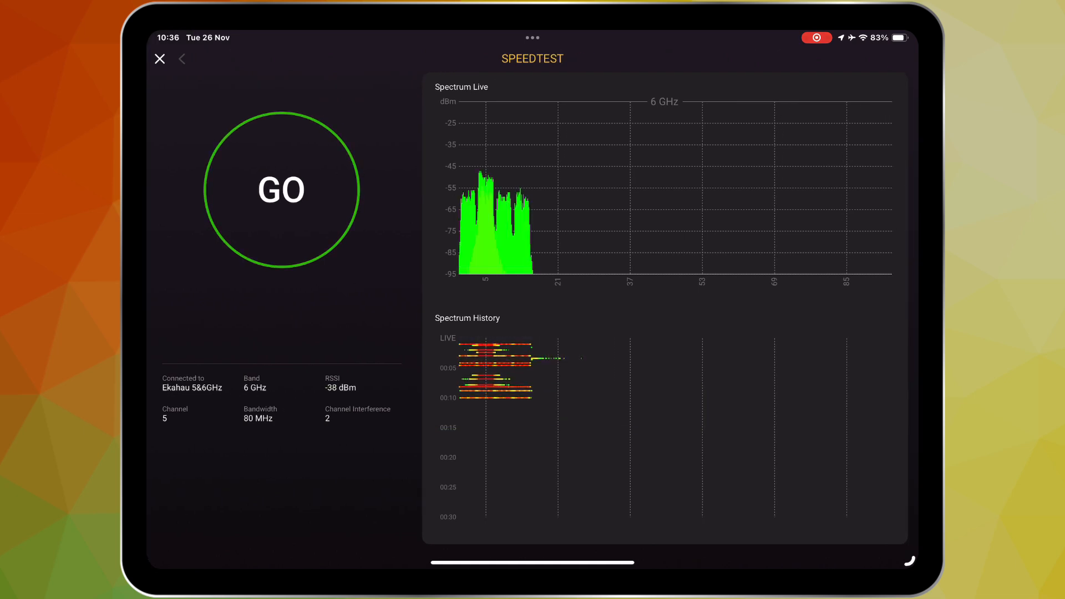
Close Speedtest to reach the home screen showing all four Ekahau 5&6GHz checks passing.
left_click(281, 190)
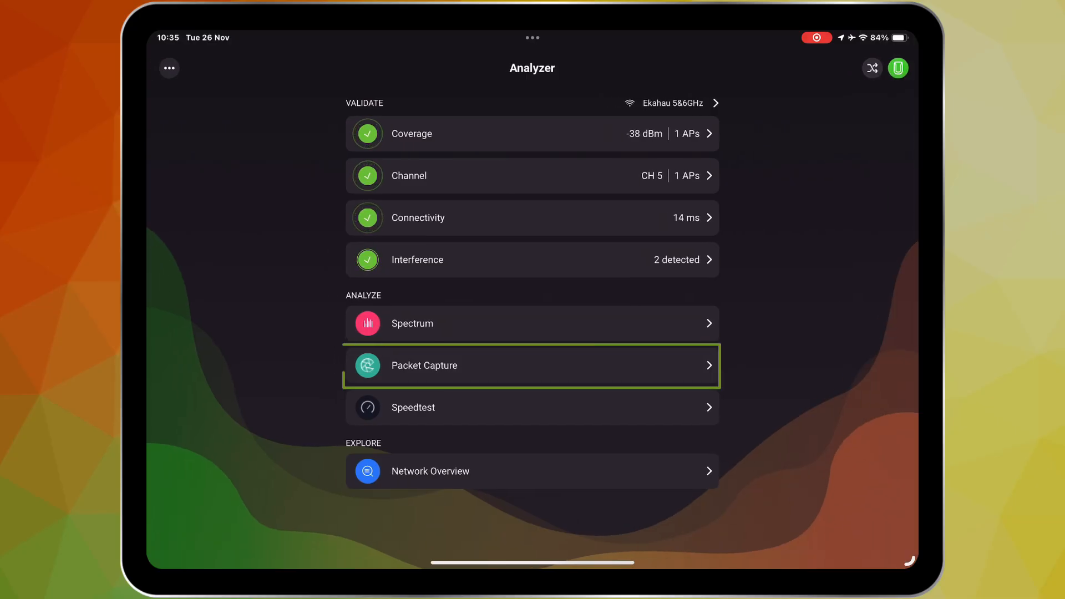
Capture packets on channels 6, 36, 153 and 5, then stop after about 11 seconds.
left_click(532, 365)
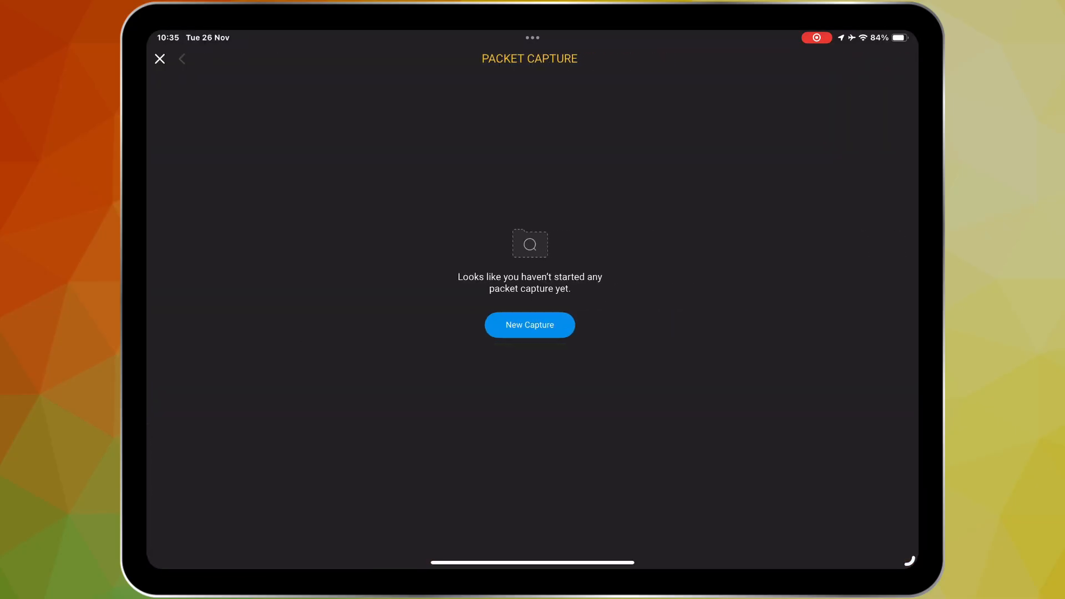
left_click(529, 325)
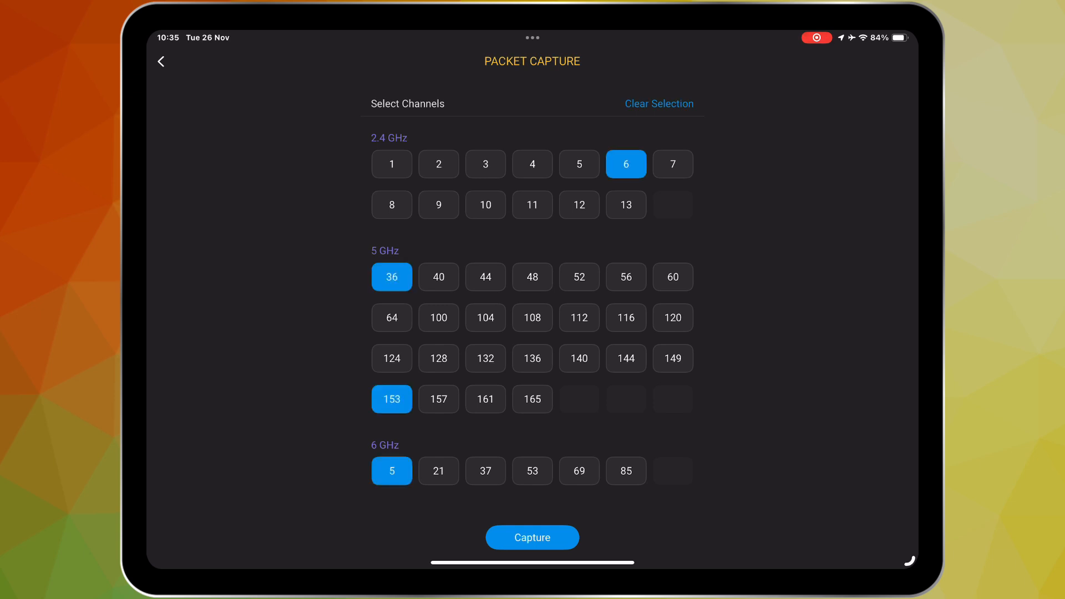
left_click(532, 538)
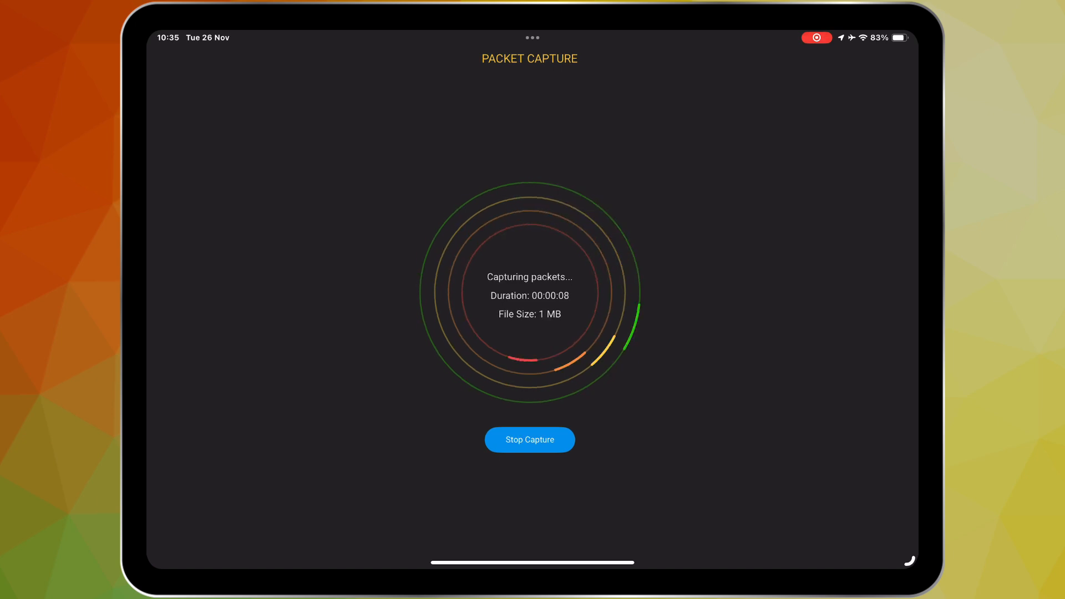
left_click(529, 440)
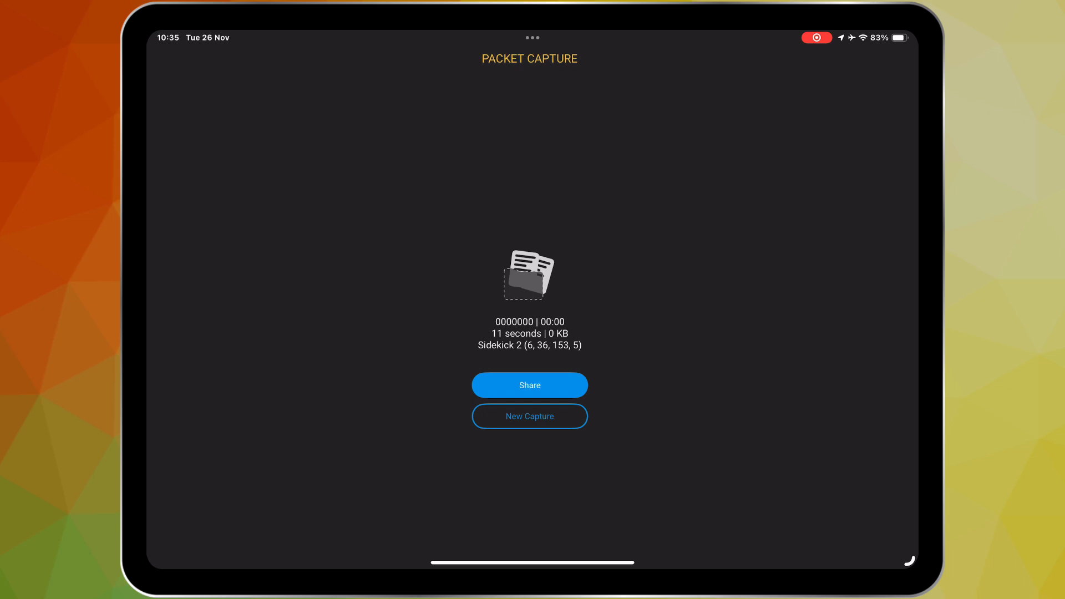